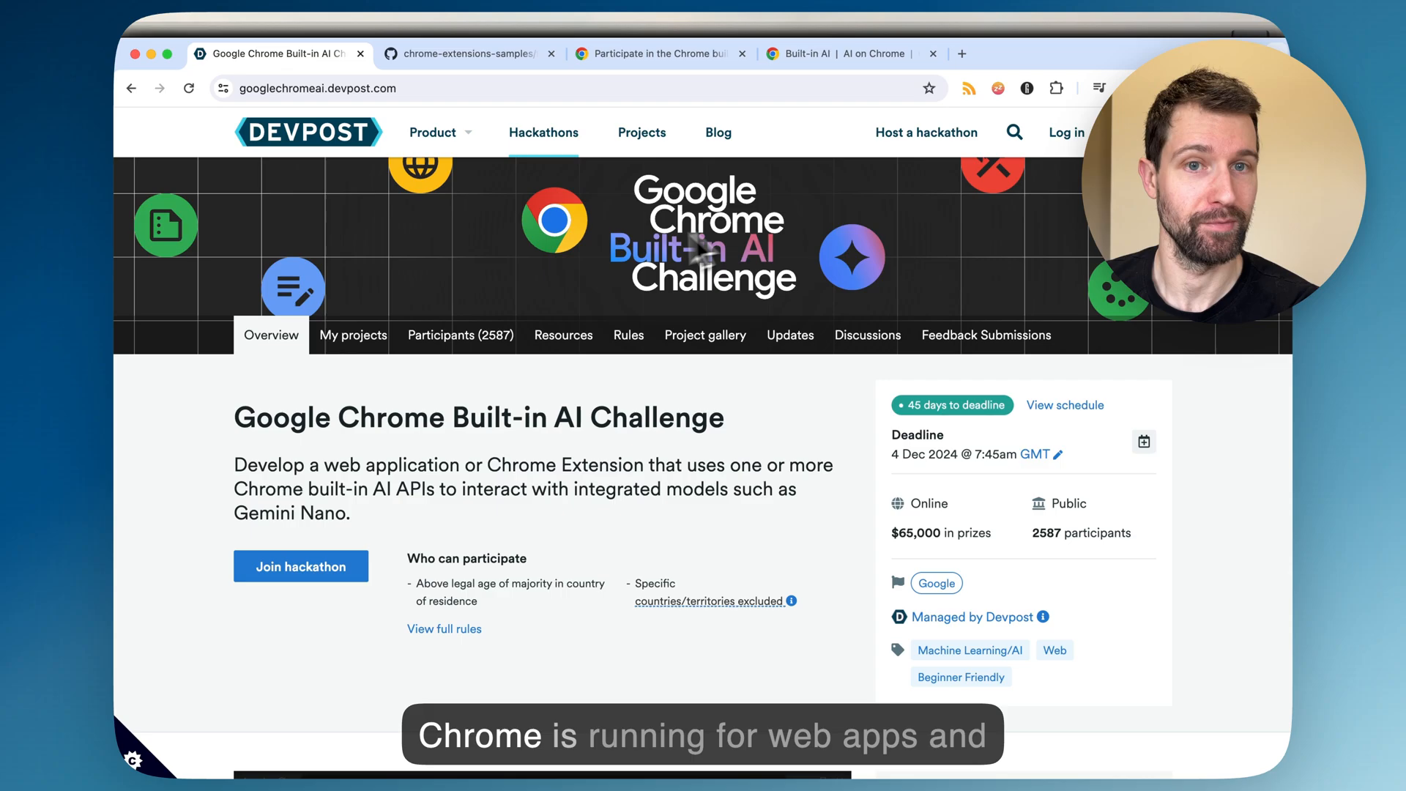
mouse_move(596, 474)
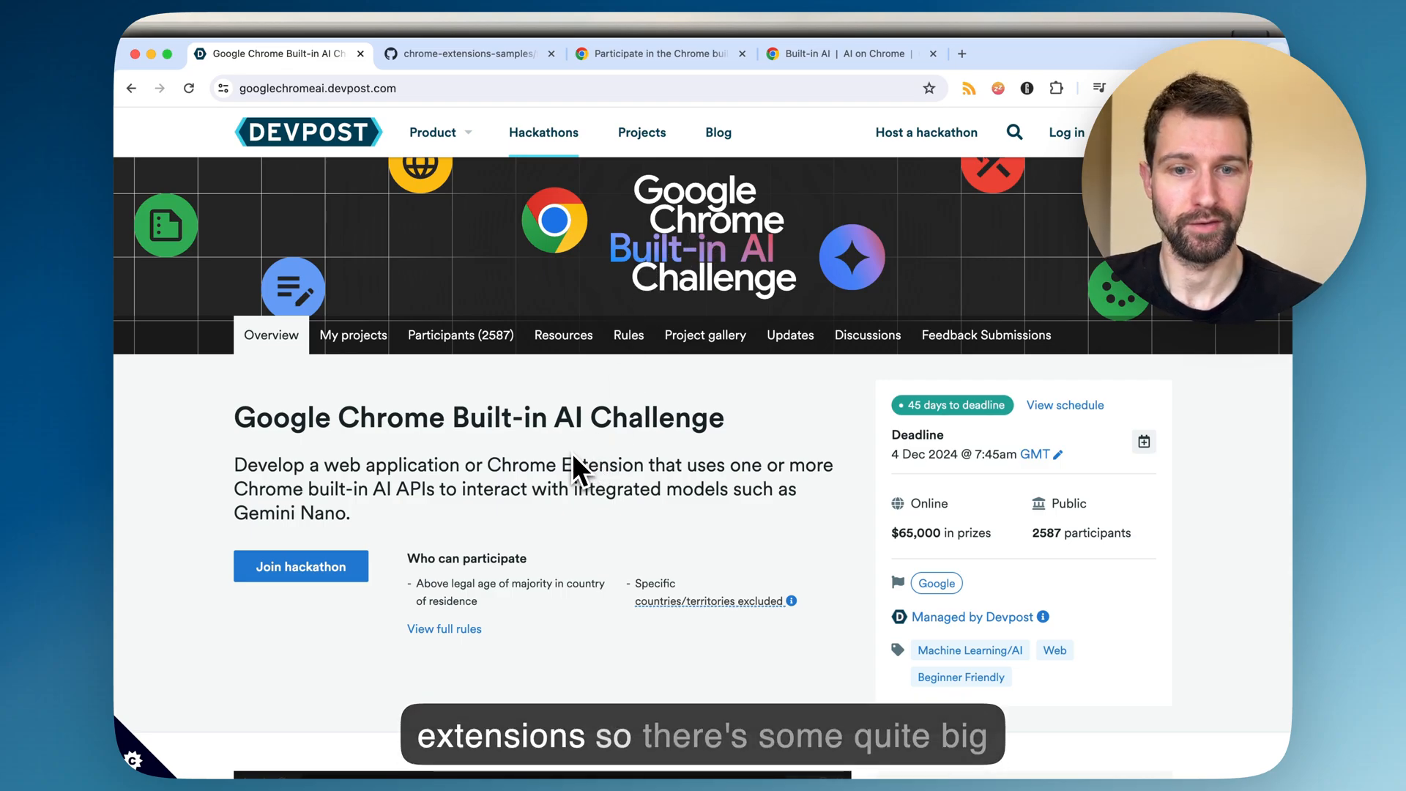
- Scroll the Overview past the intro video to the AI APIs description and the Requirements heading
scroll(down, 3)
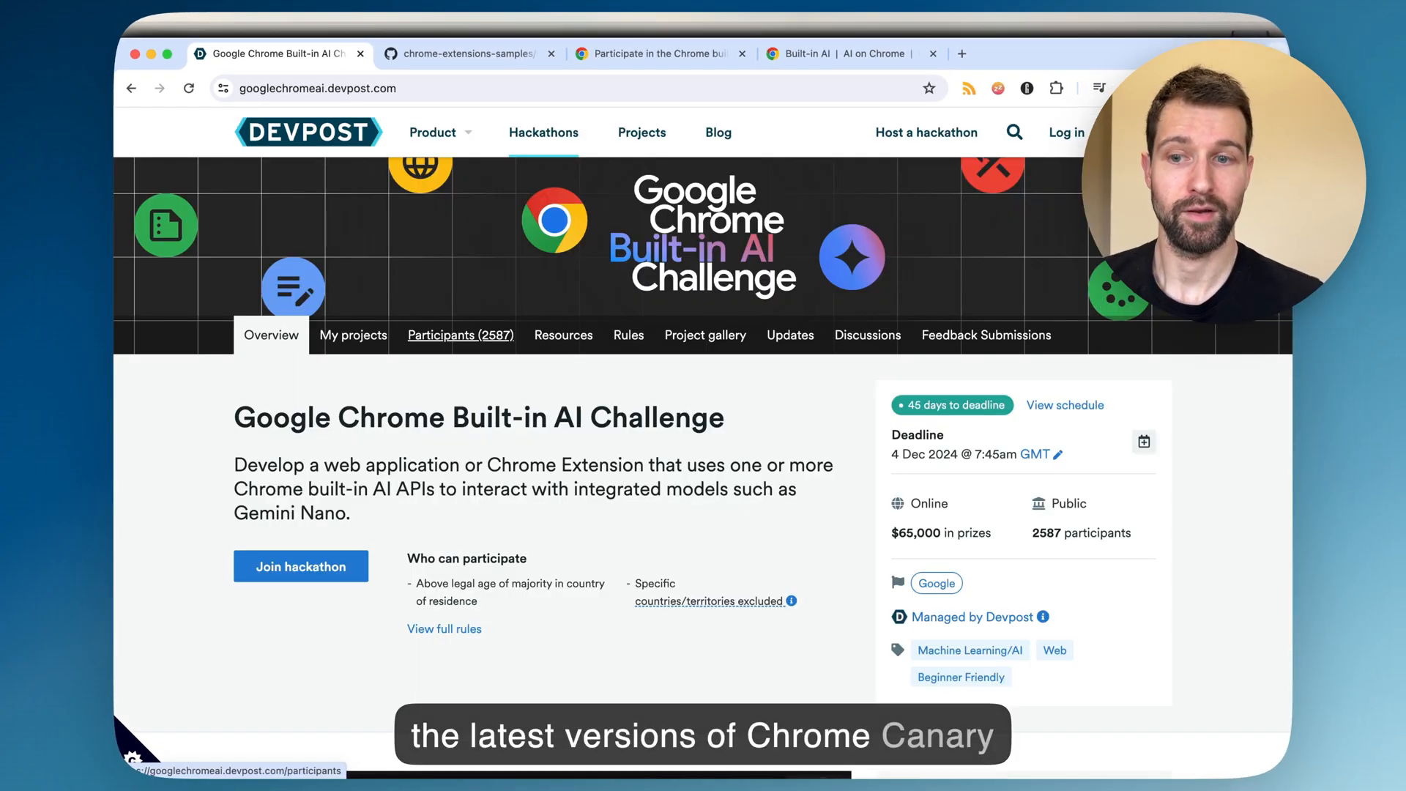
mouse_move(450, 377)
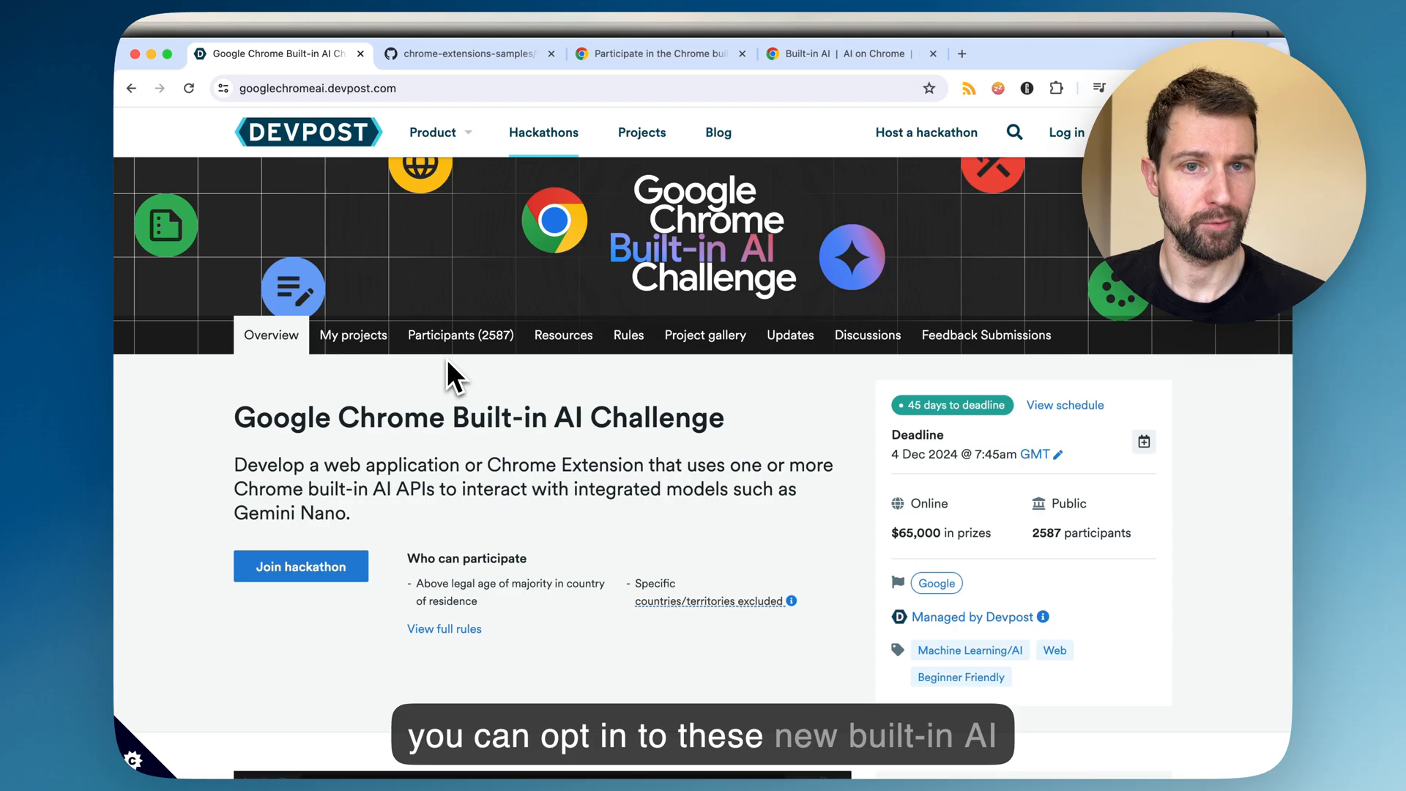
mouse_move(482, 453)
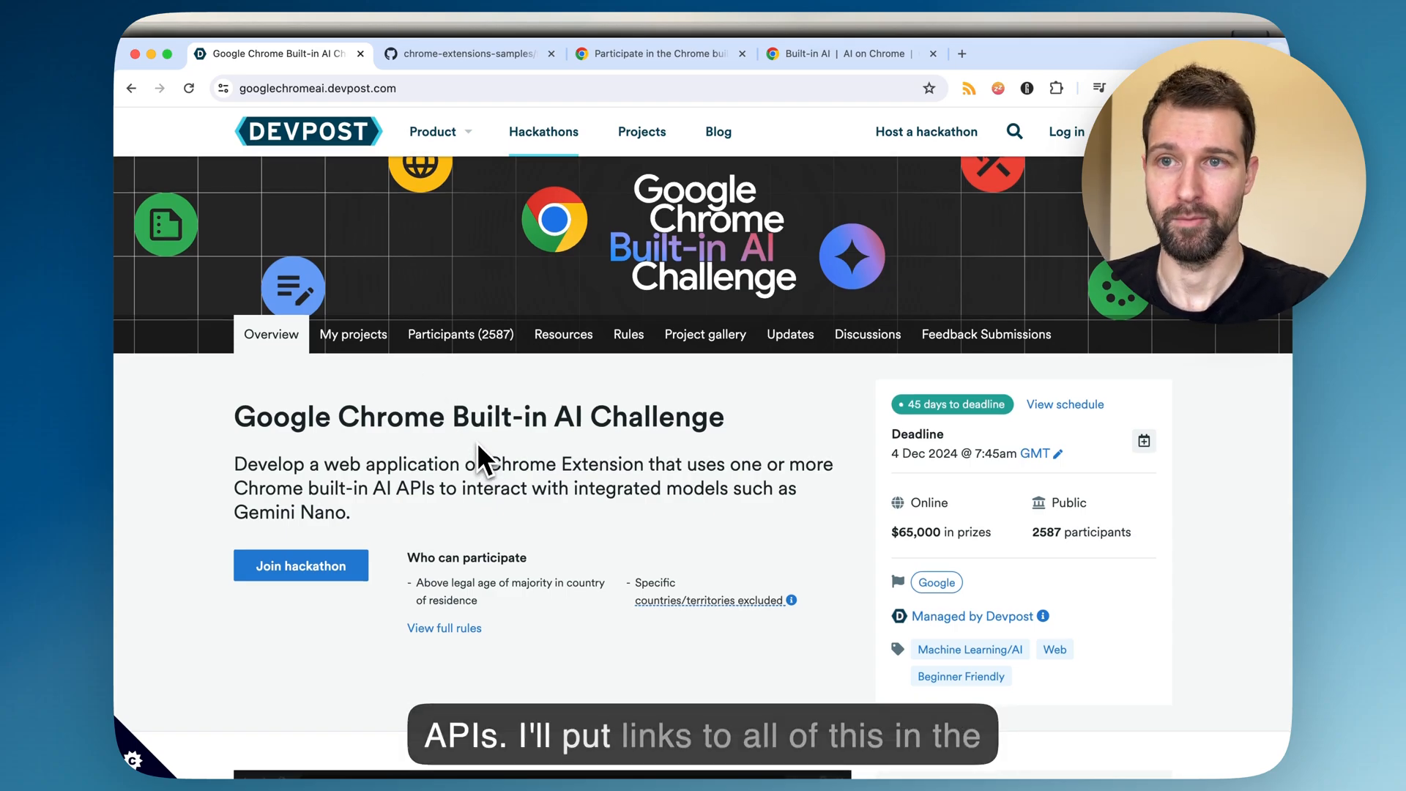
scroll(down, 3)
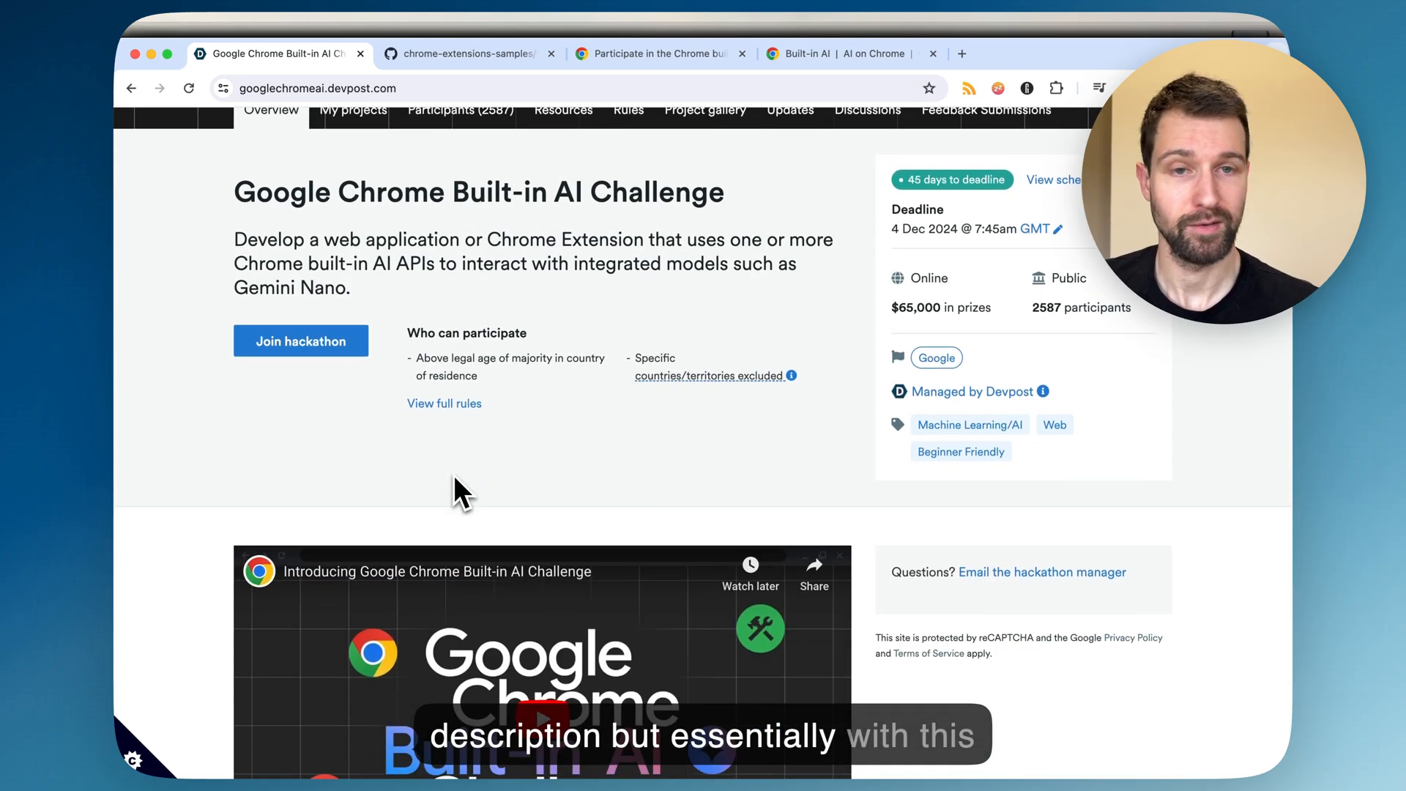
scroll(down, 3)
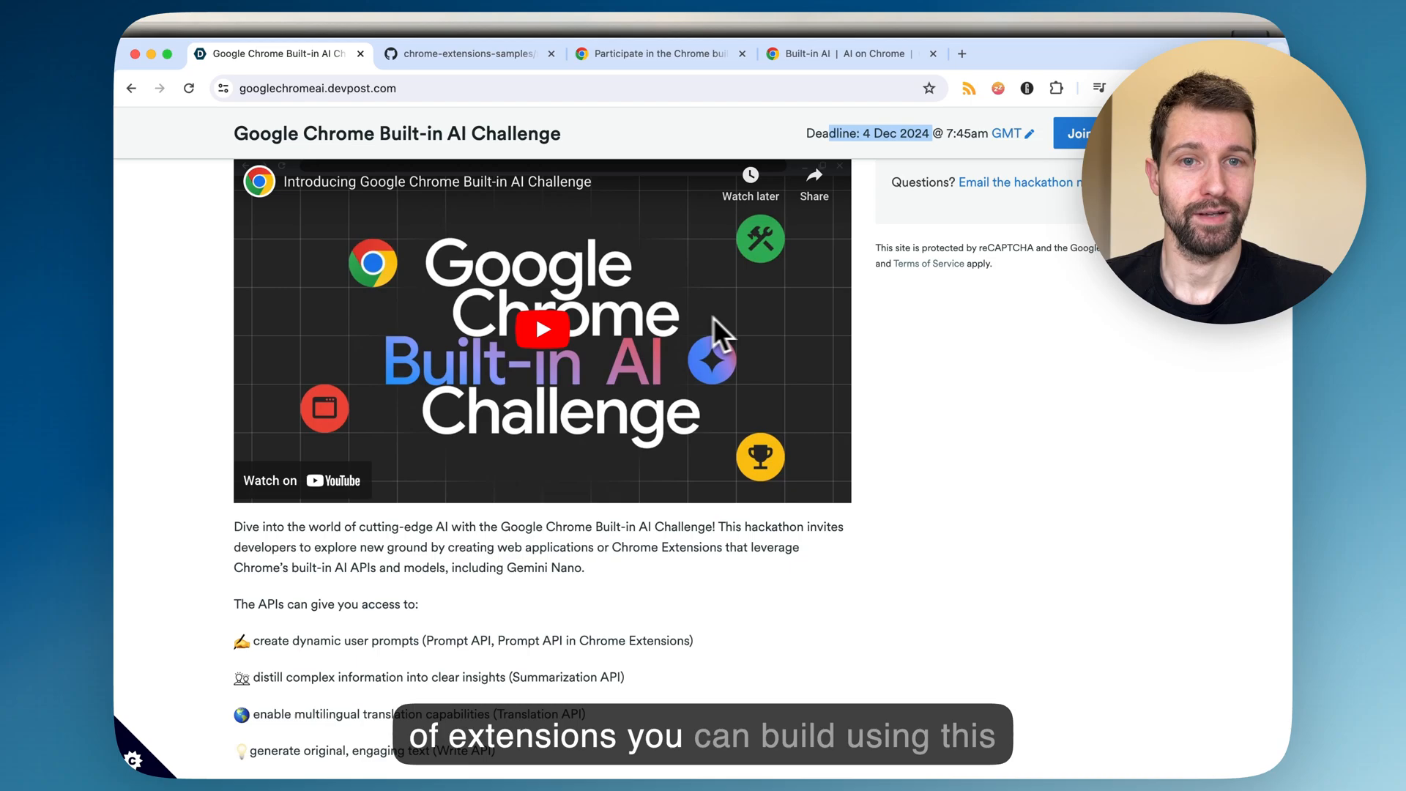
scroll(down, 3)
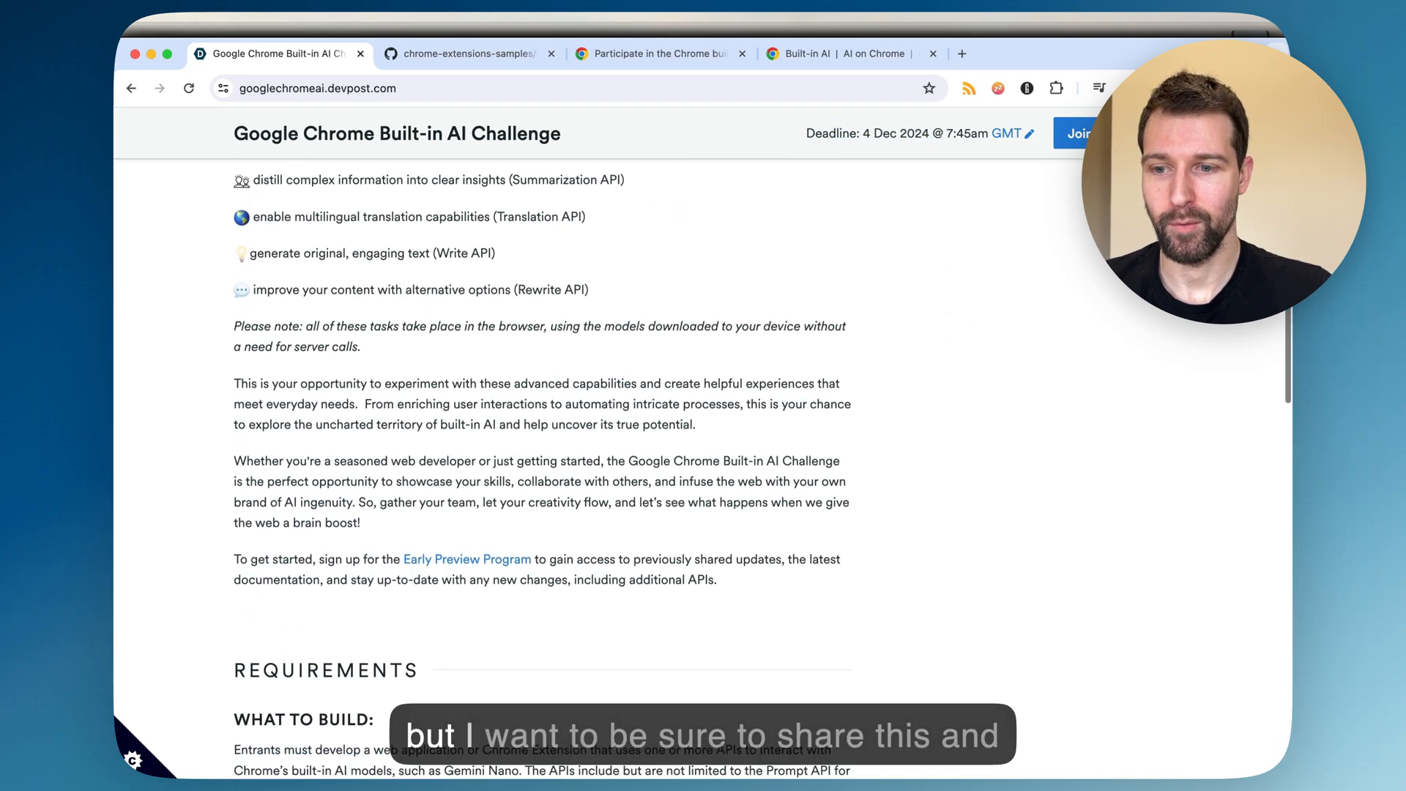
scroll(down, 3)
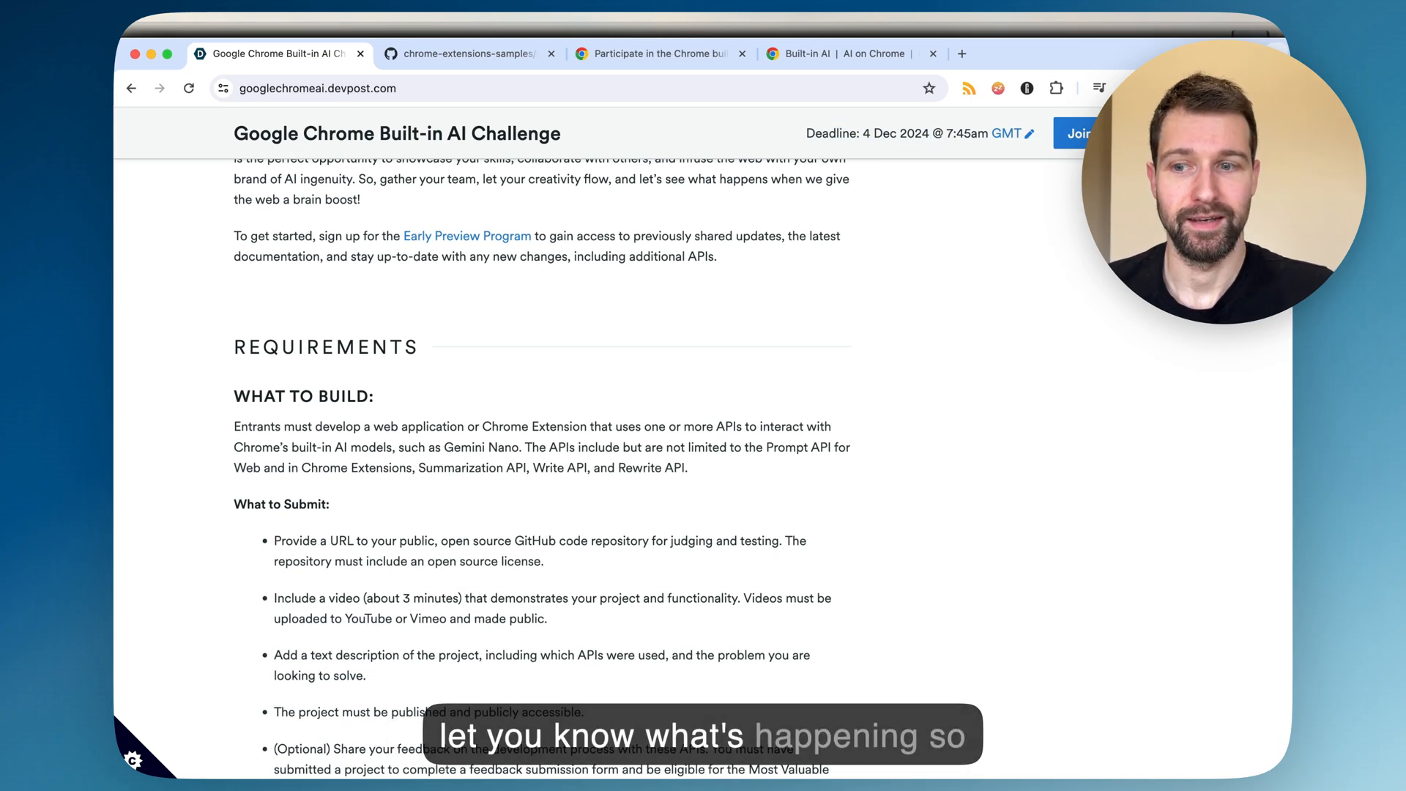
- Scroll through the What to Submit list down to the start of the Prizes section
scroll(down, 3)
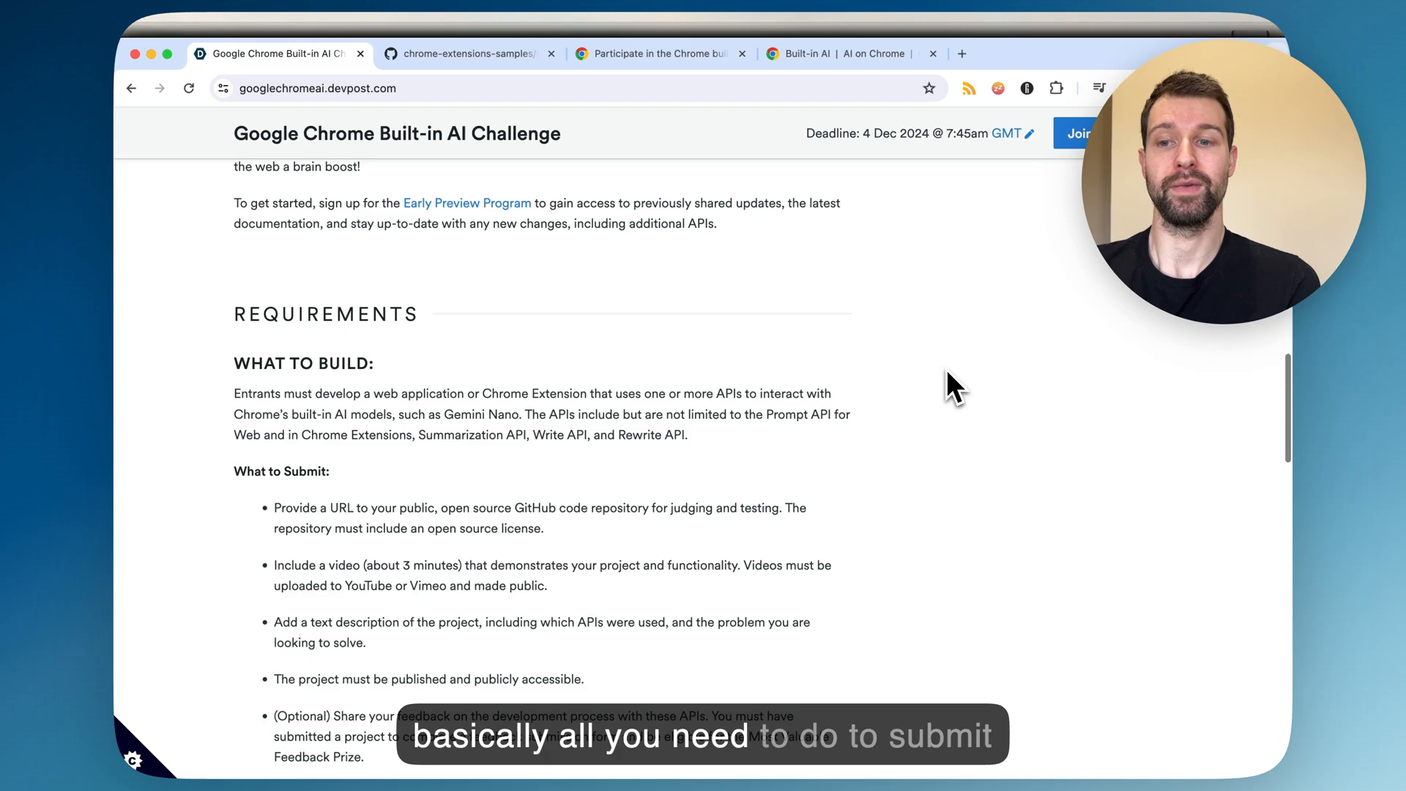
scroll(down, 3)
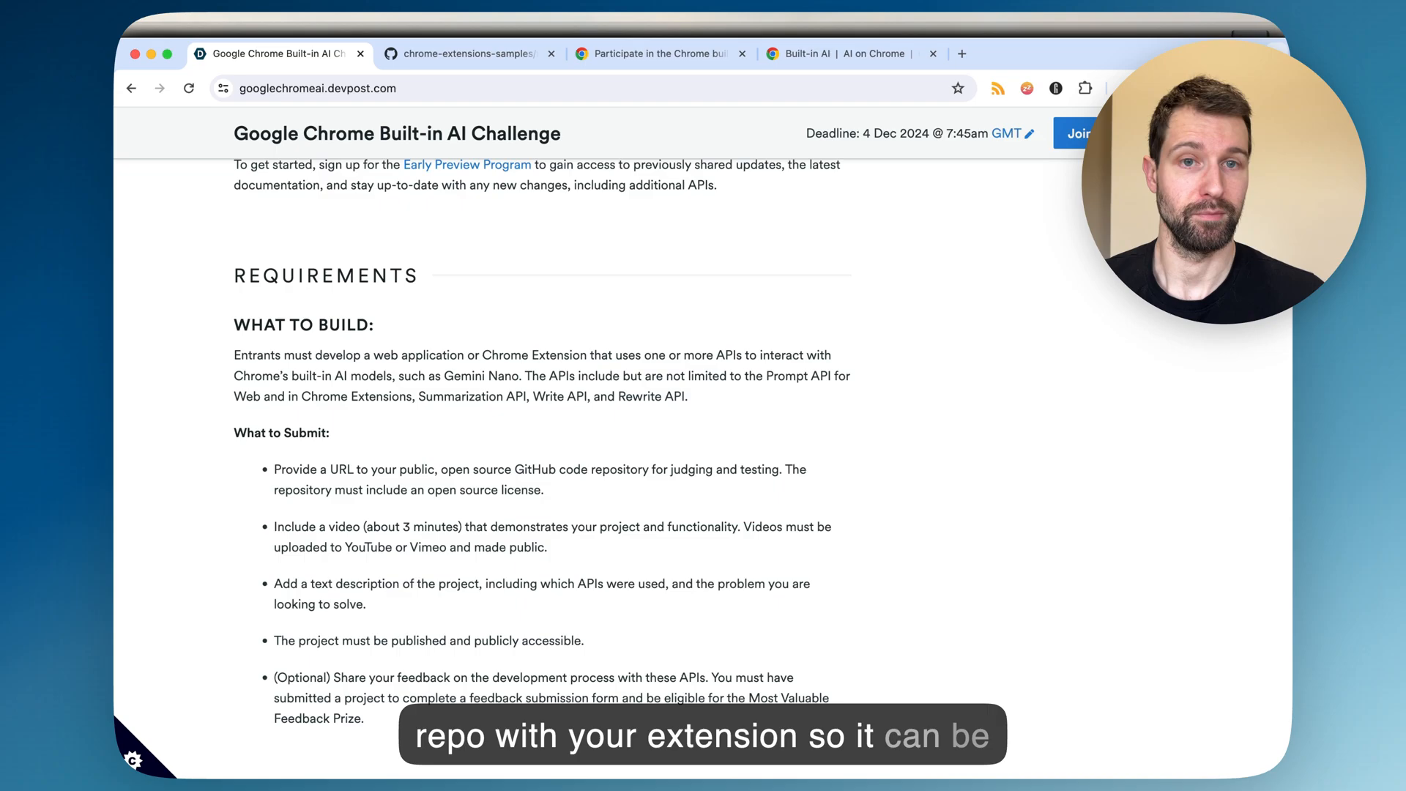
scroll(down, 3)
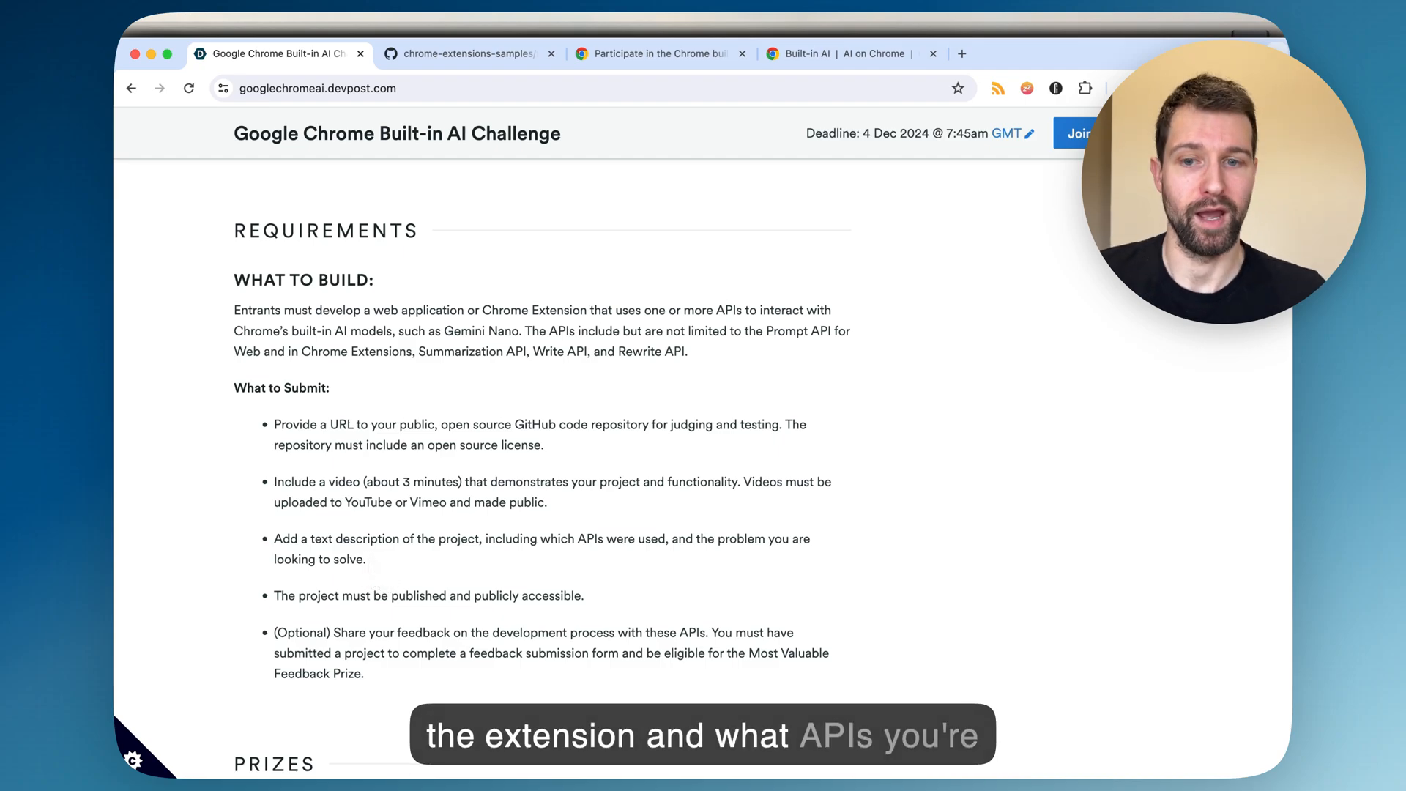
scroll(down, 3)
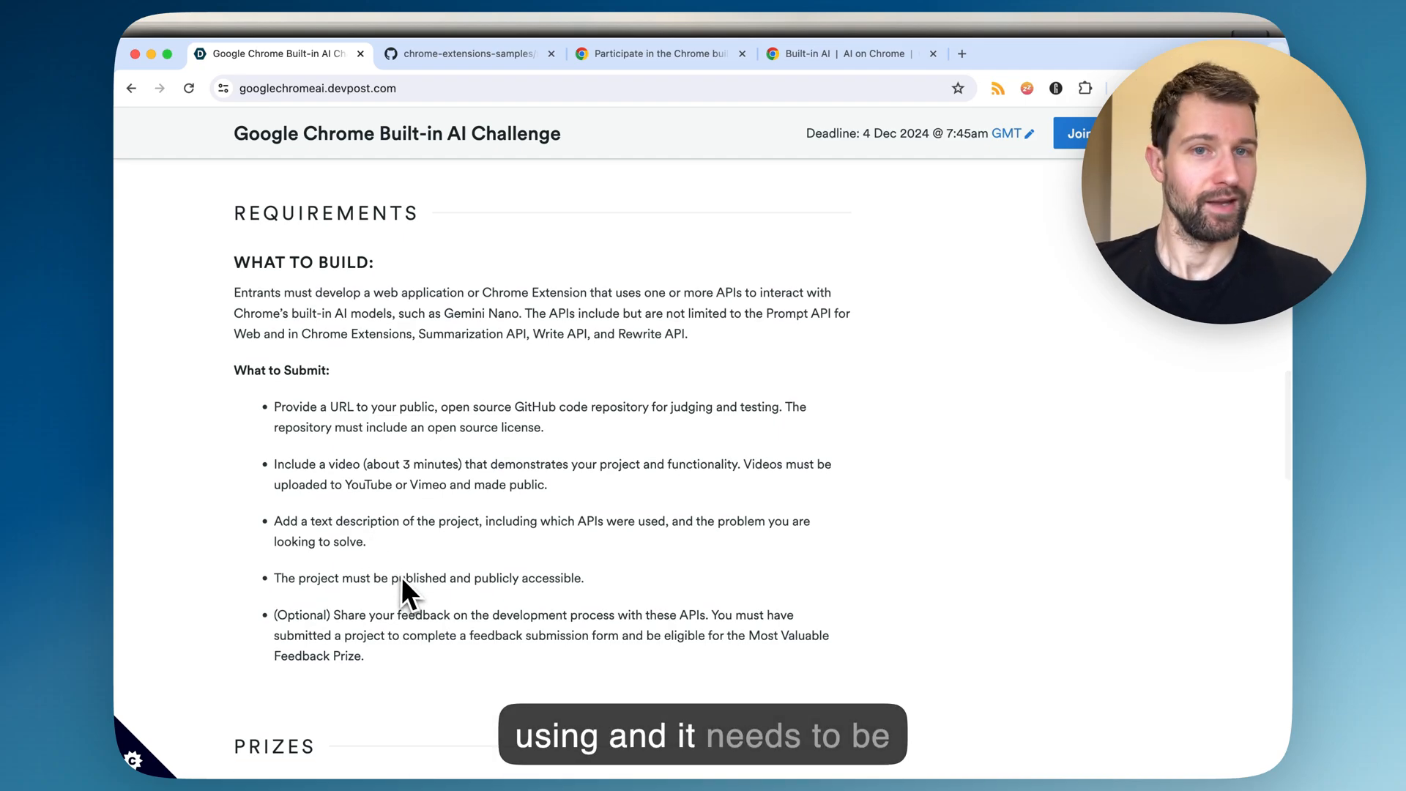
scroll(down, 3)
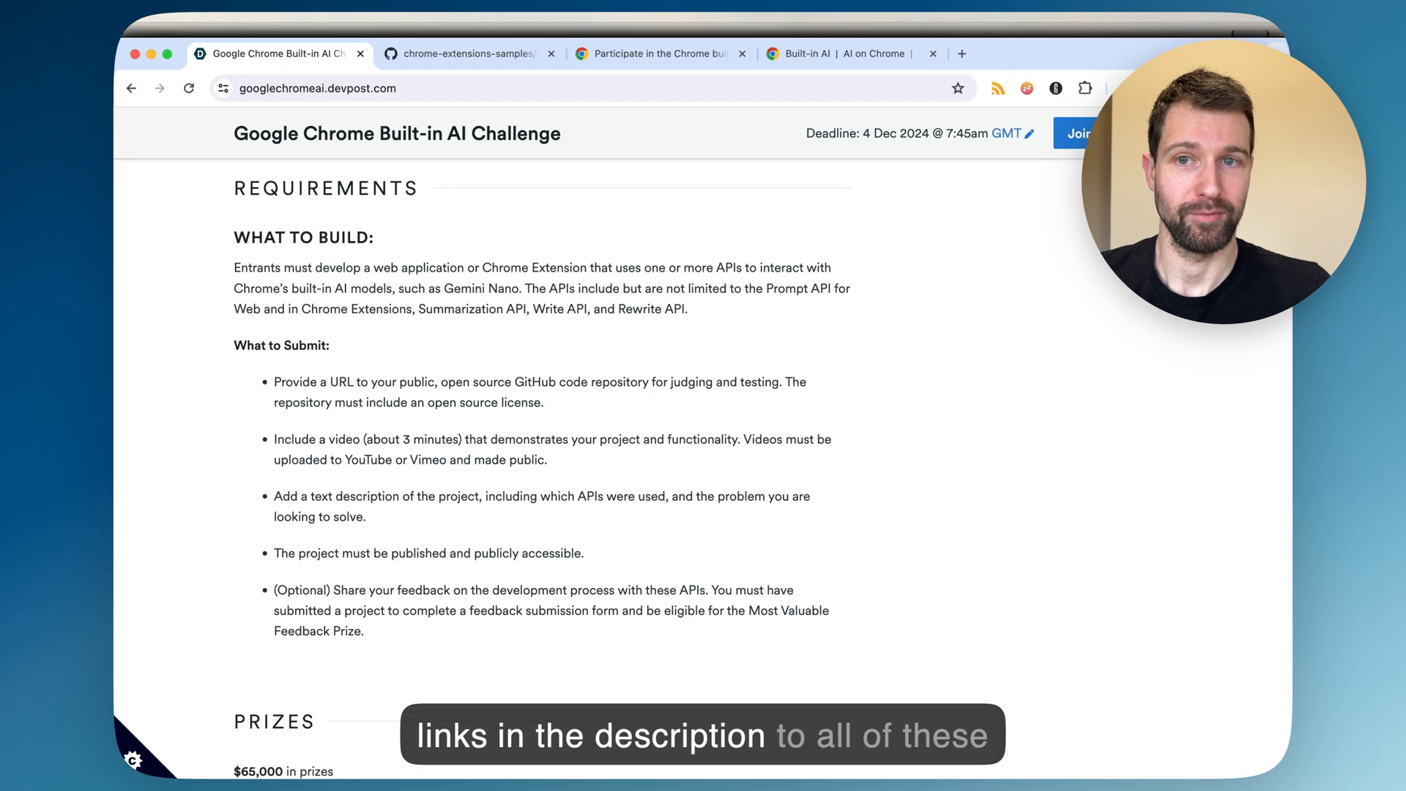
- Switch to the chrome-extensions-samples GitHub repository showing the sample manifest
click(467, 55)
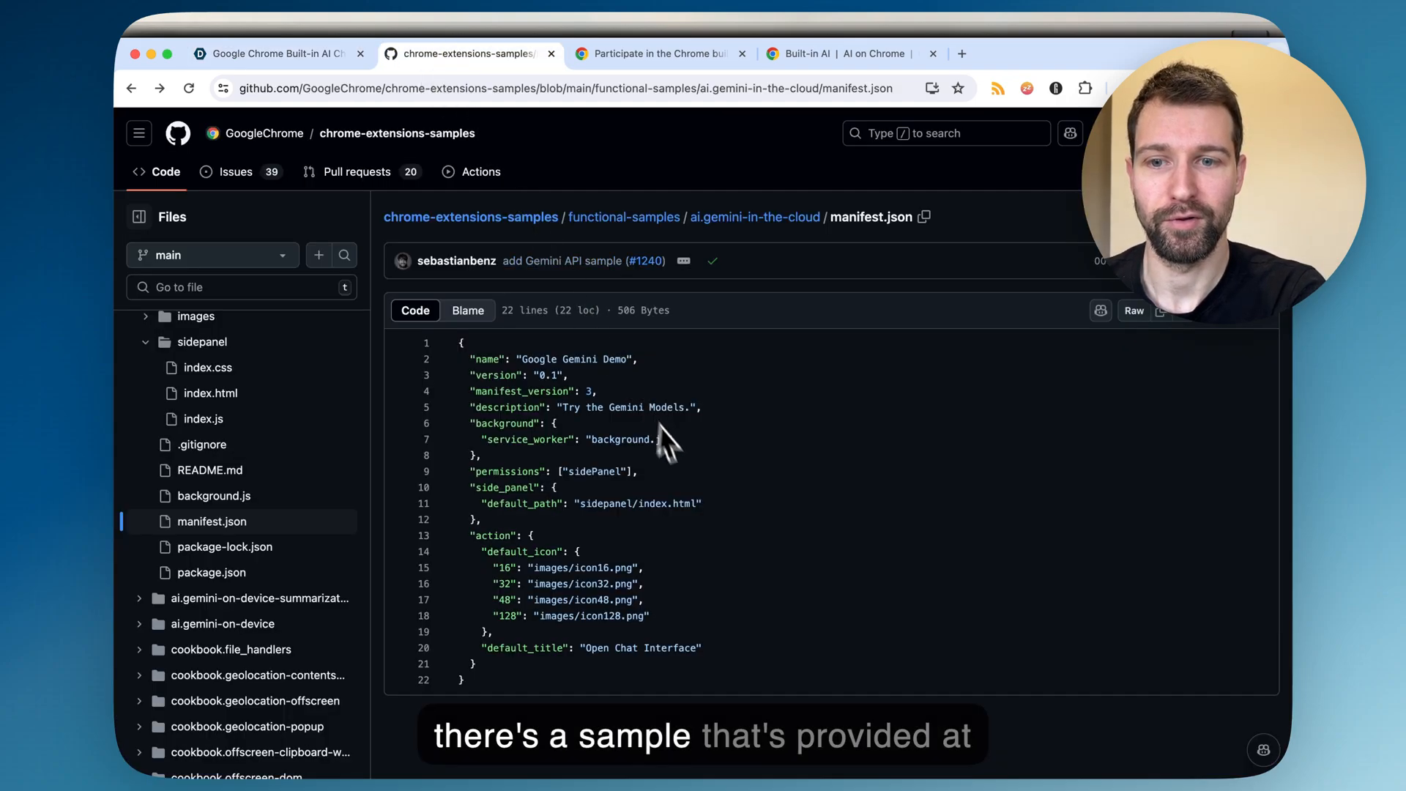
- Review the ai.gemini-in-the-cloud manifest.json, then move to the Built-in AI on Chrome docs
scroll(down, 3)
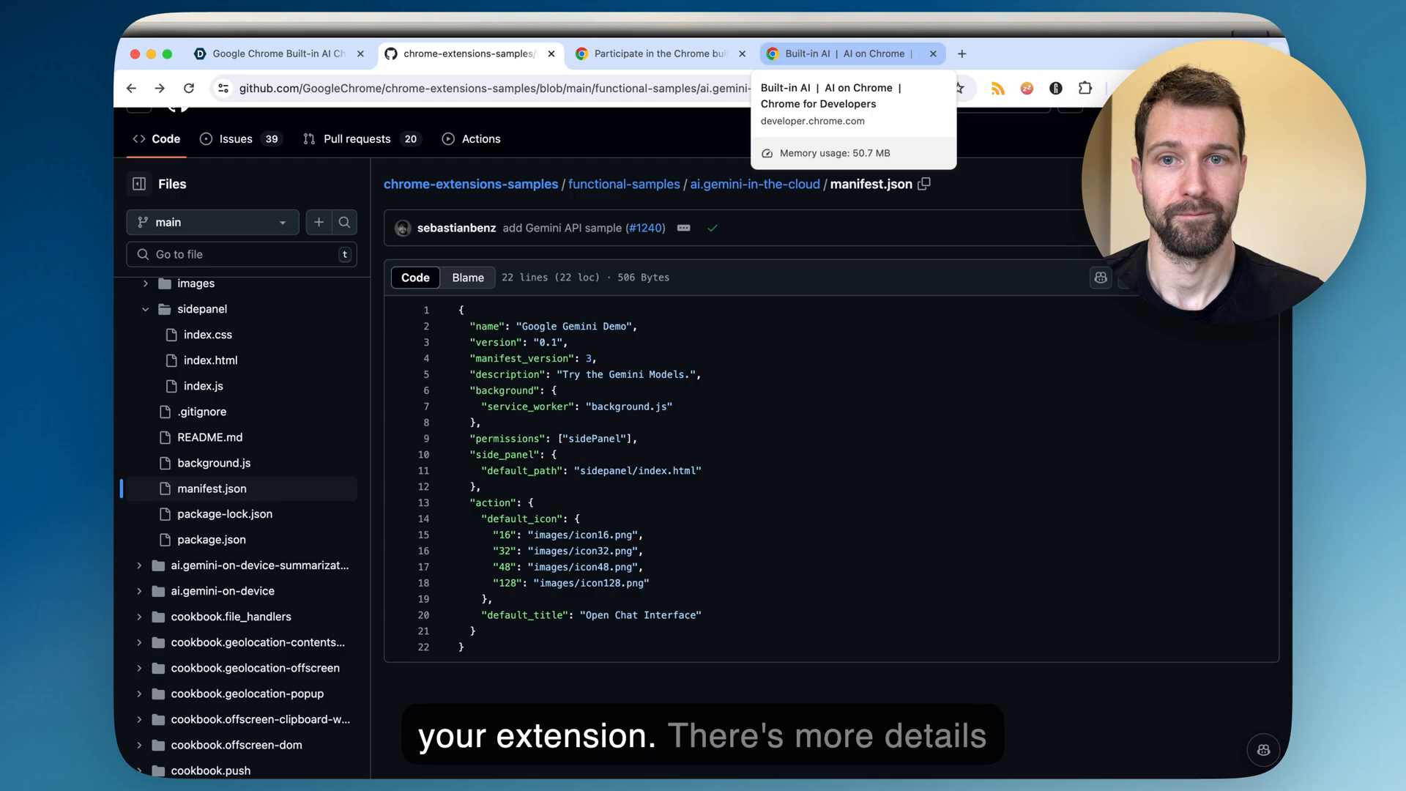
click(850, 54)
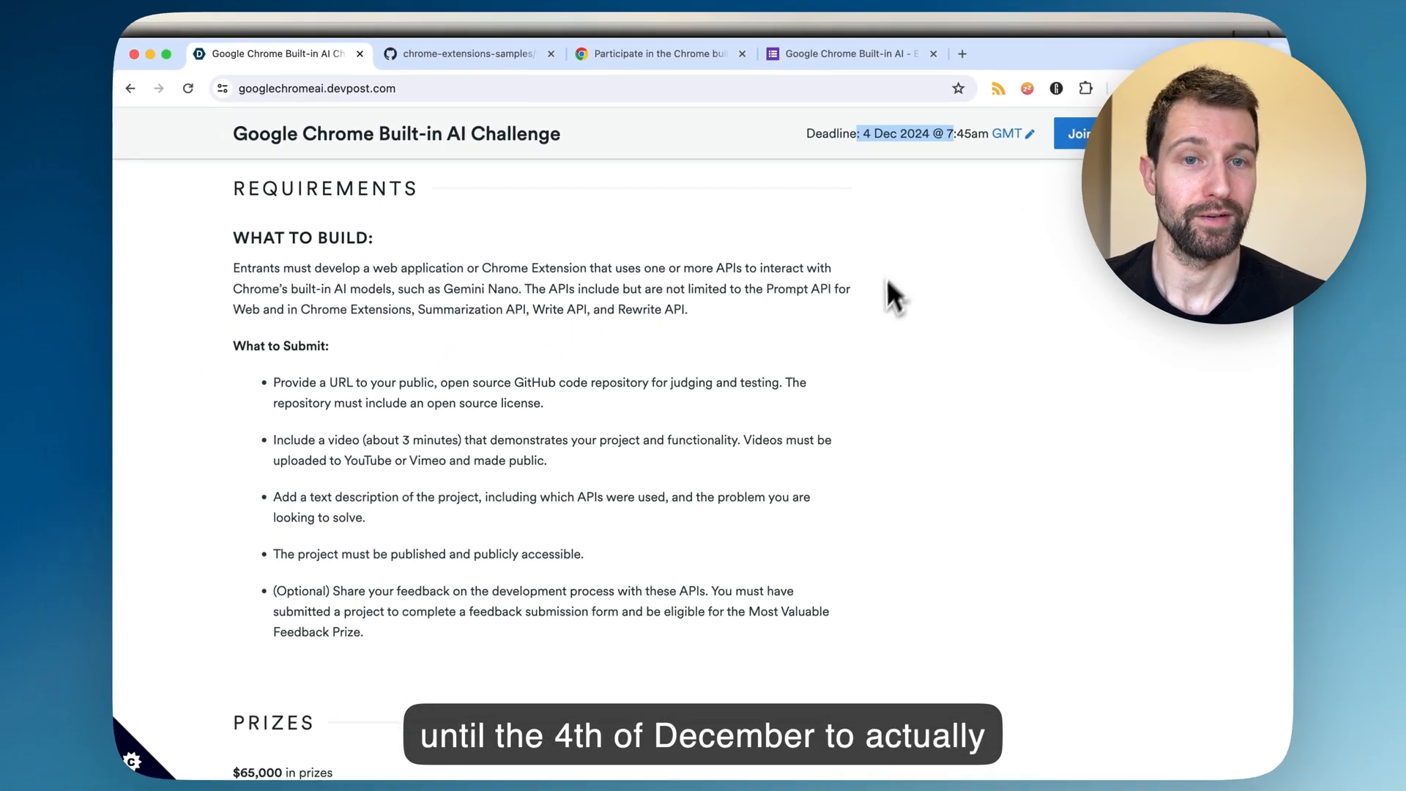
- Scroll the Devpost page back up from the requirements to the top of the Overview
scroll(up, 3)
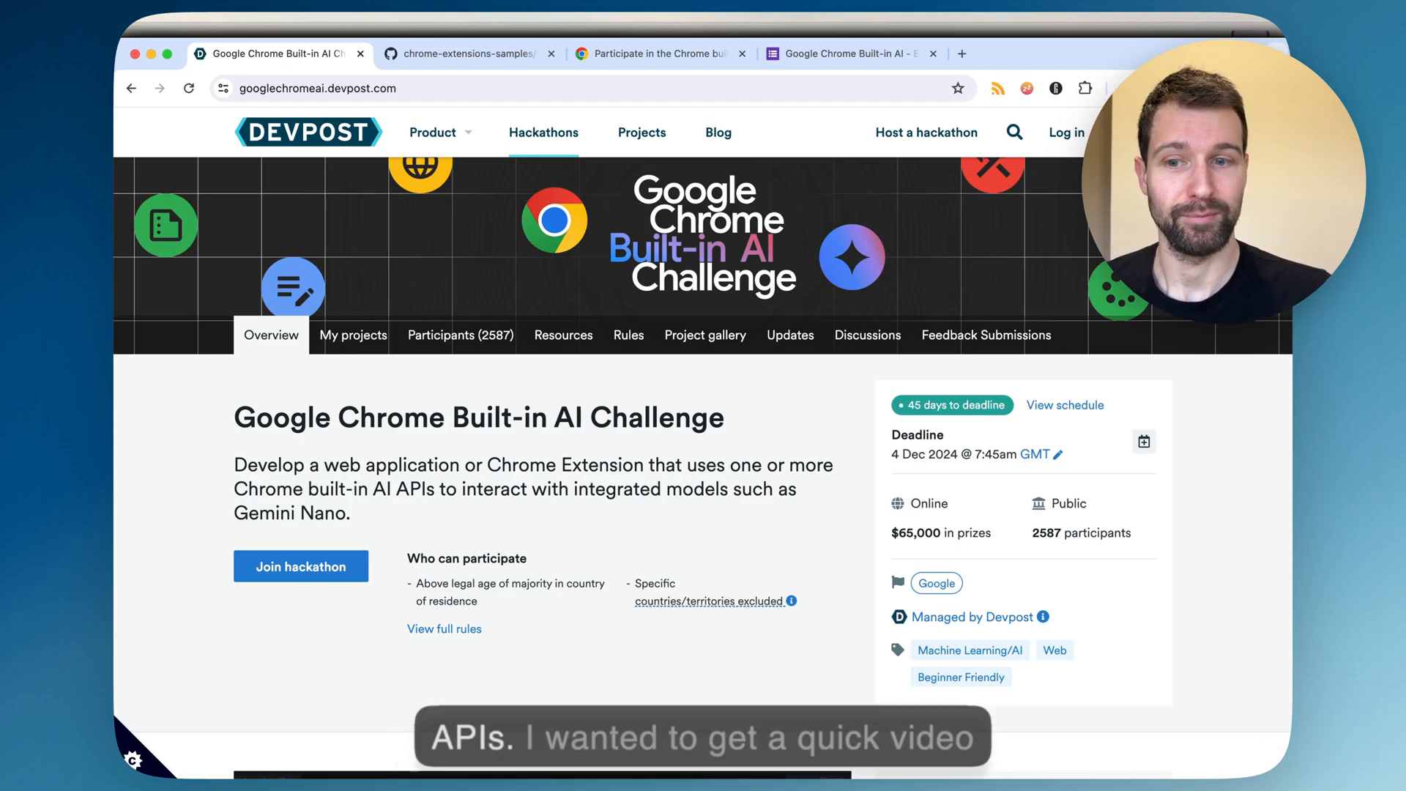
mouse_move(599, 614)
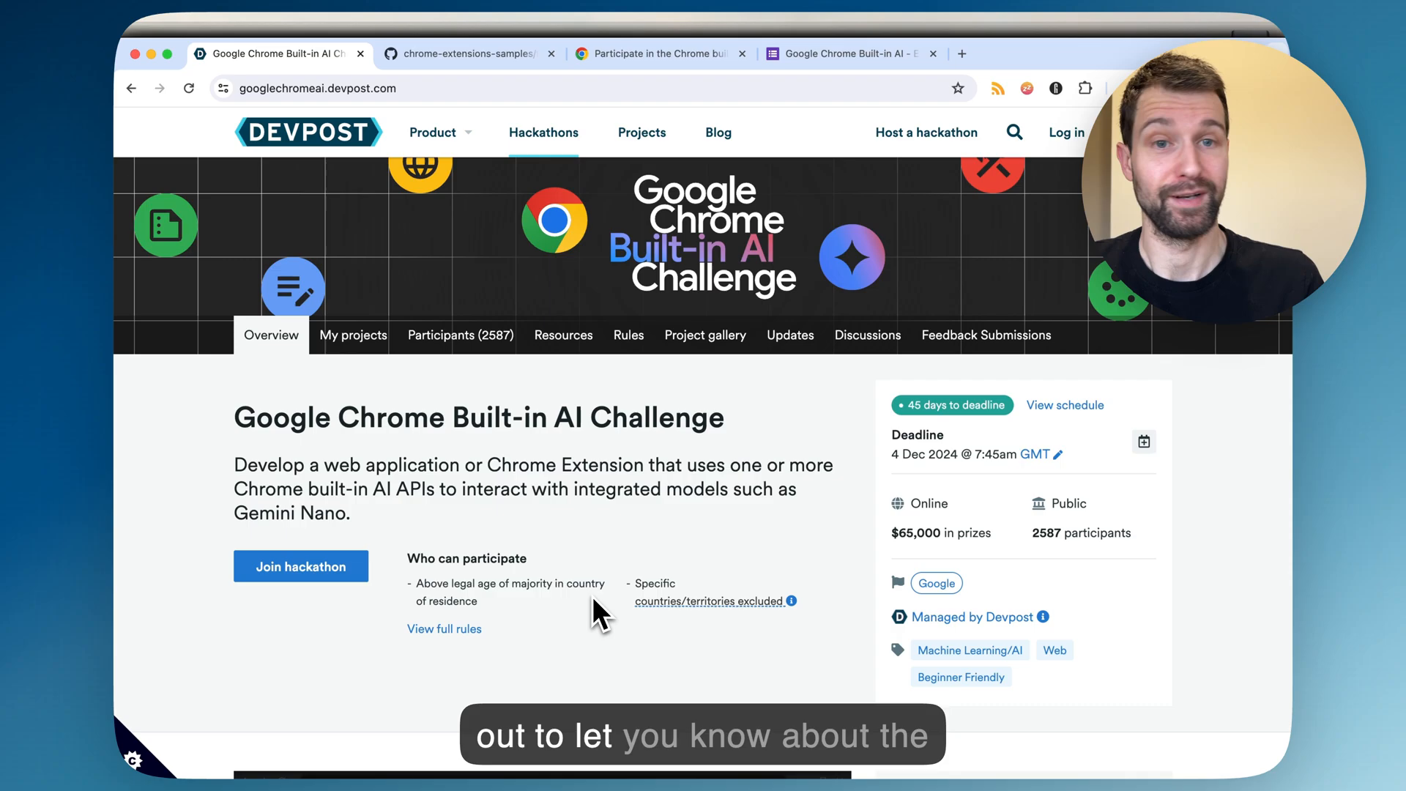
mouse_move(904, 482)
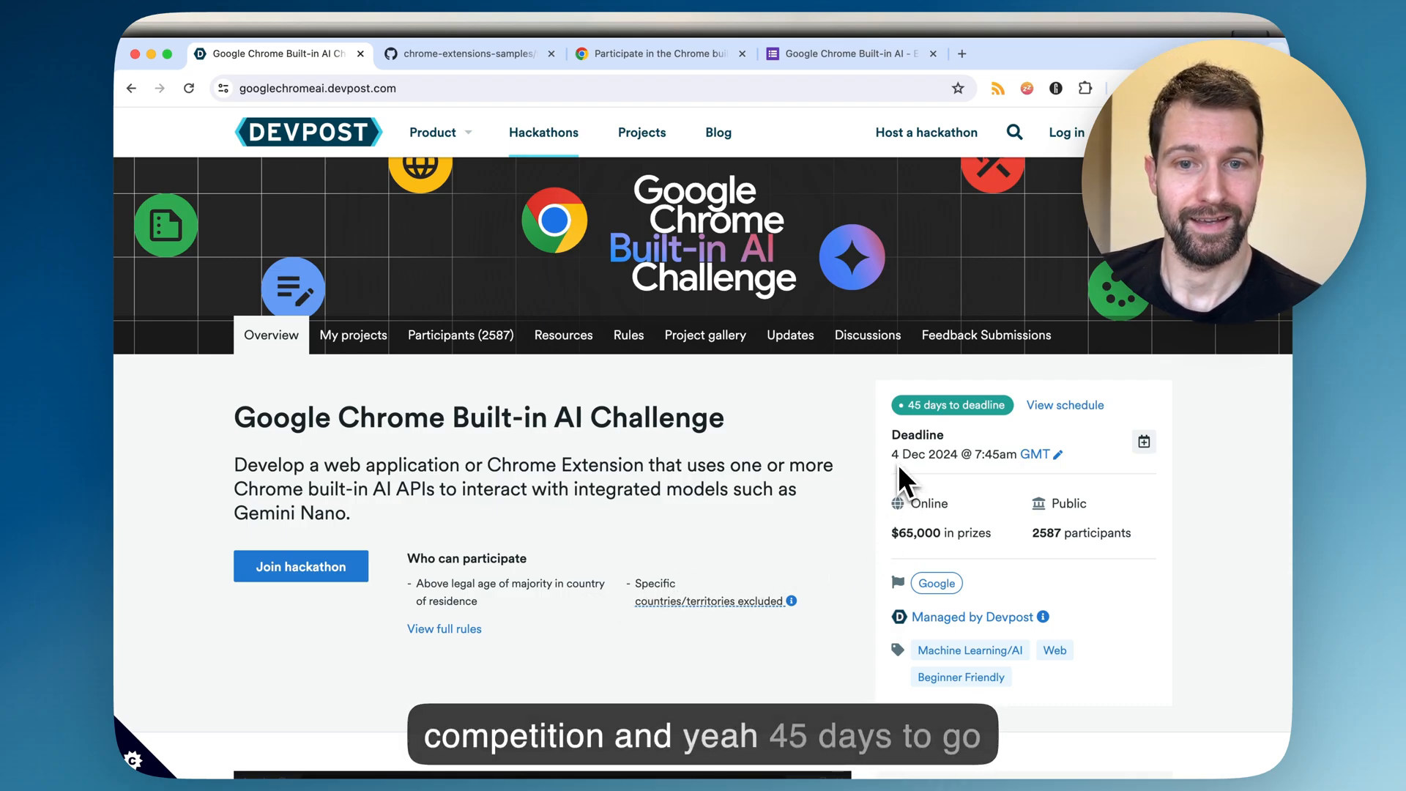